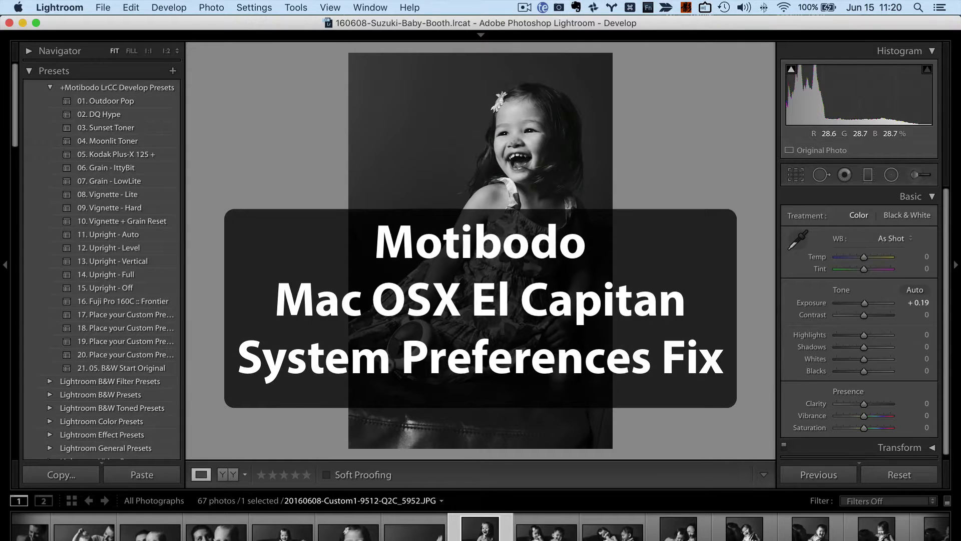
- Open About This Mac from the Apple menu to check the OS X version
click(17, 7)
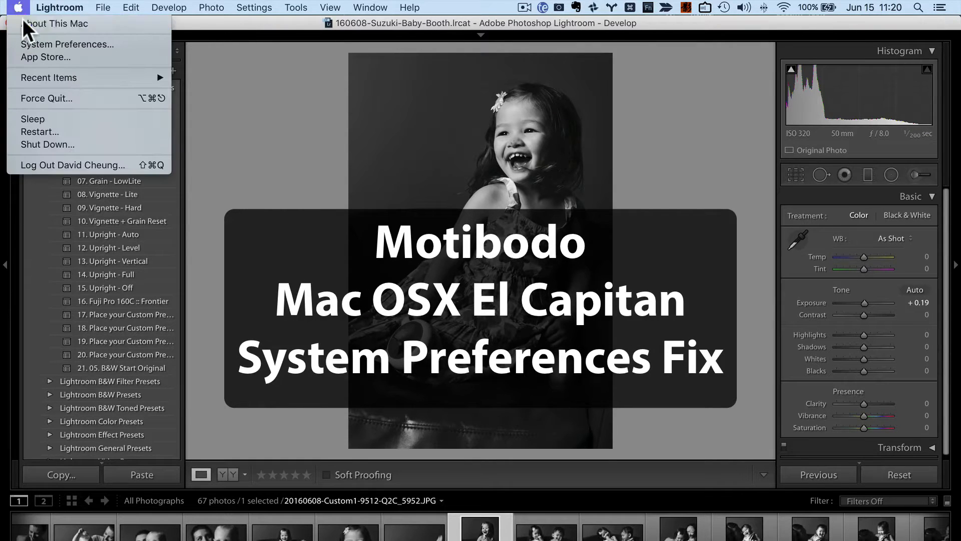
click(55, 24)
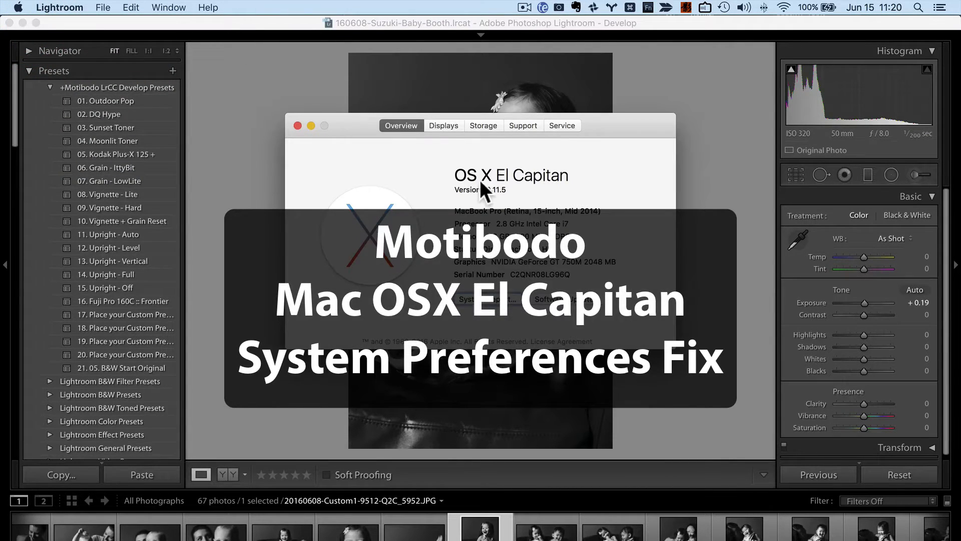
mouse_move(529, 189)
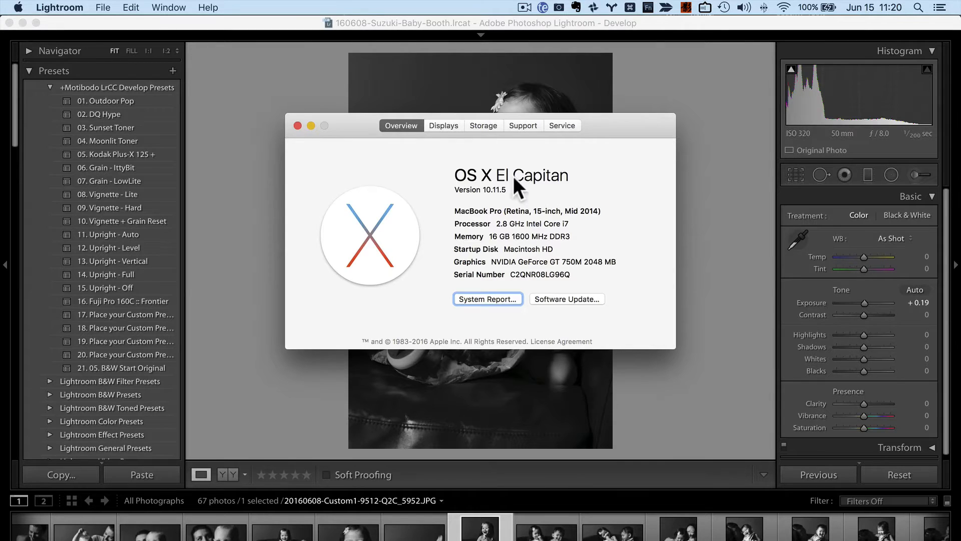
- Go to System Preferences, Security & Privacy, Privacy, and select Accessibility
click(10, 6)
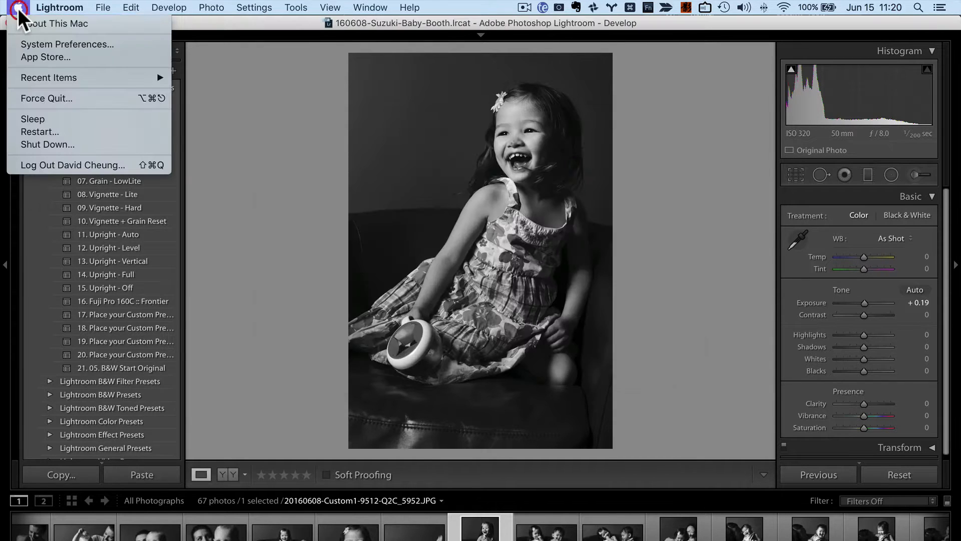
mouse_move(55, 24)
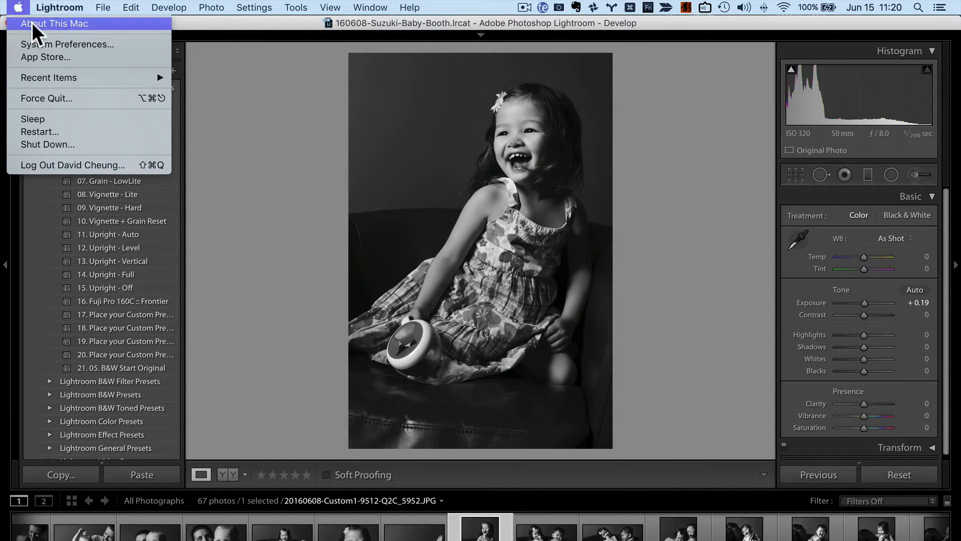
click(68, 45)
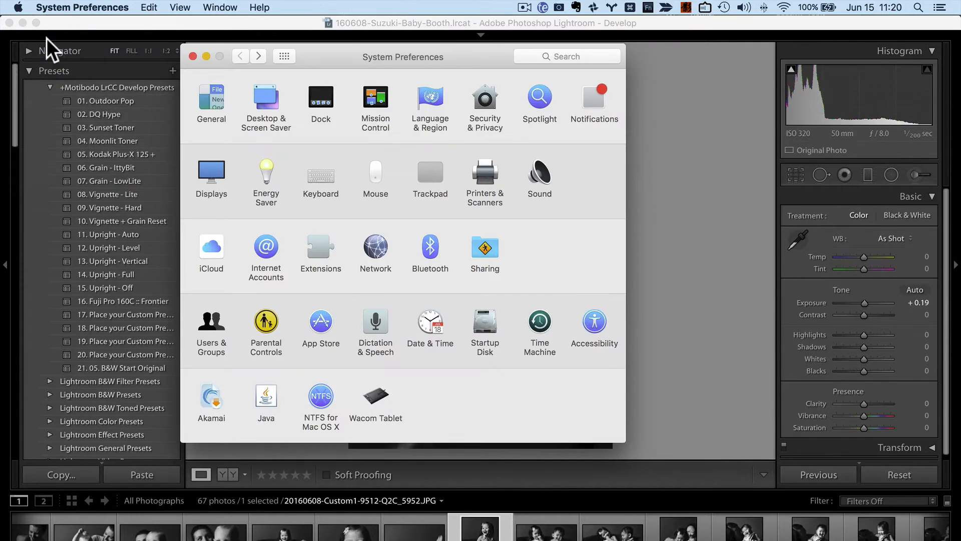
mouse_move(491, 101)
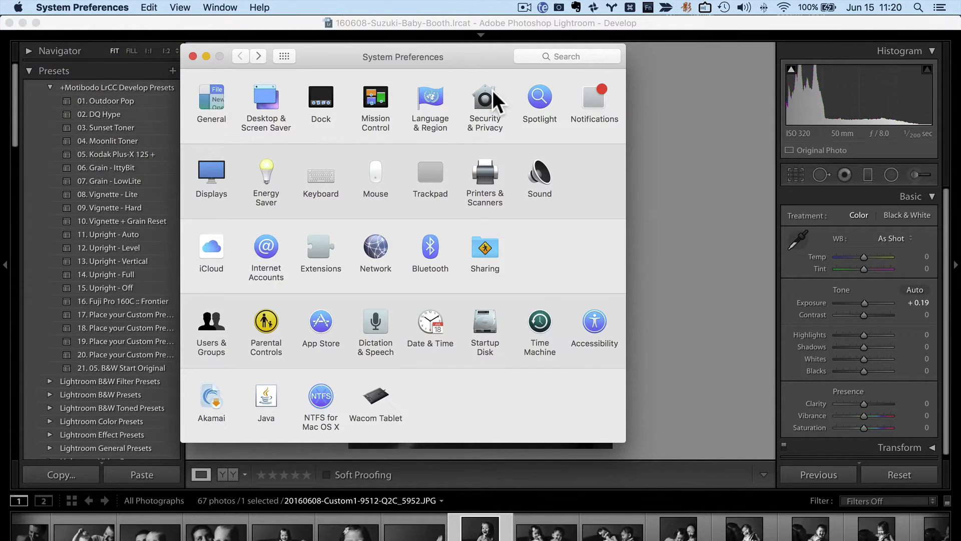
click(484, 99)
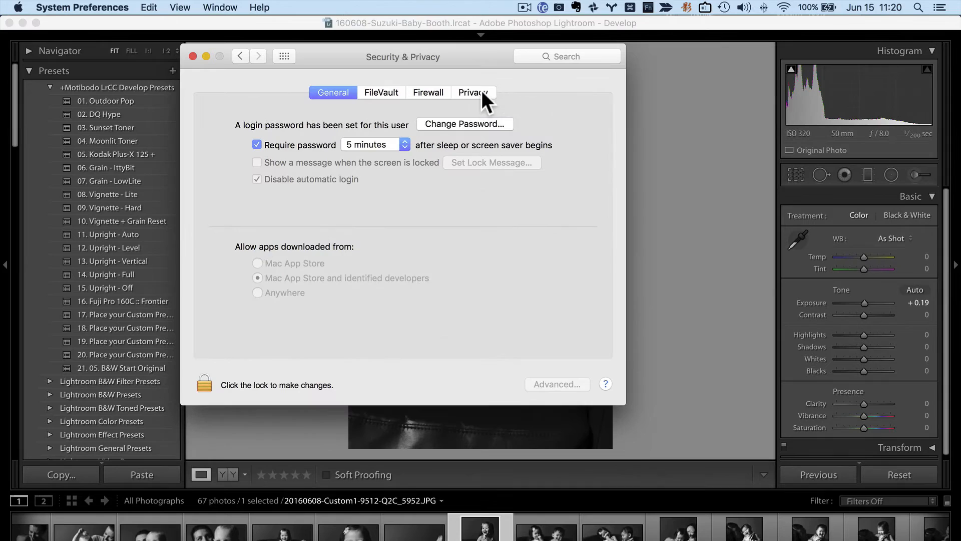
click(473, 92)
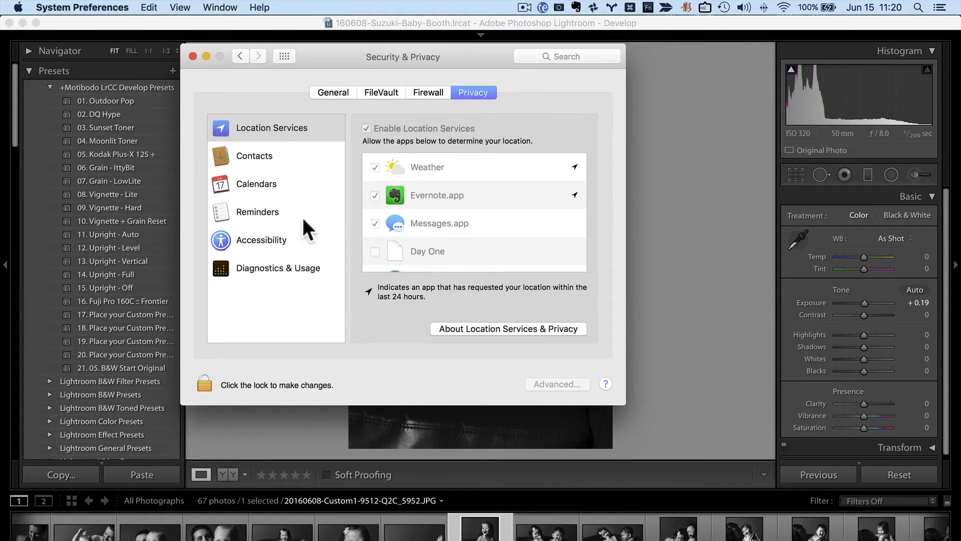
click(261, 240)
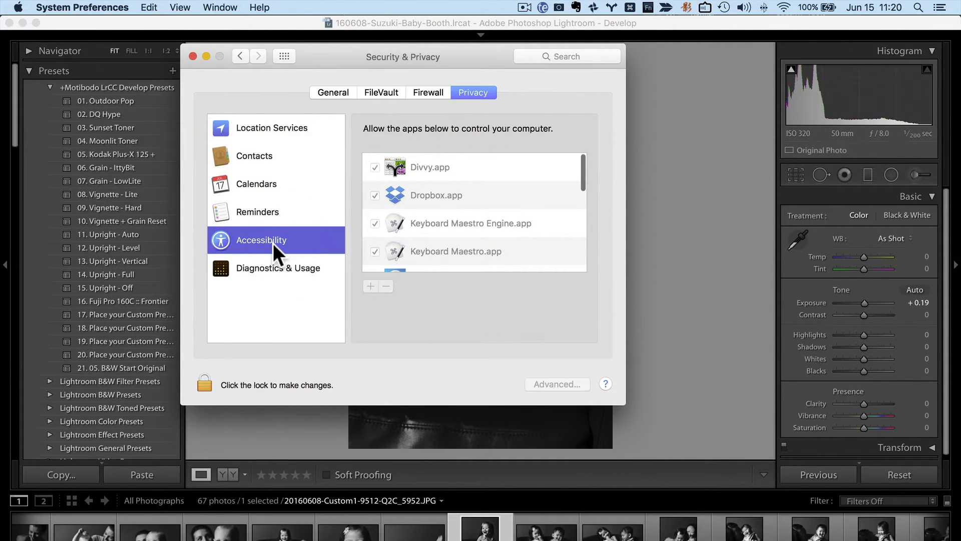
scroll(down, 3)
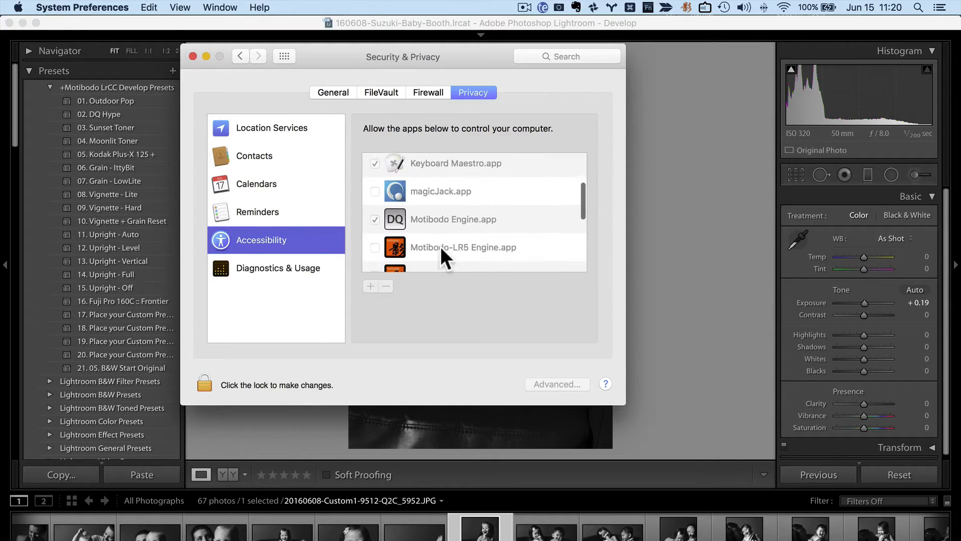
- Scroll down the Accessibility list and select Motibodo-LR5 Engine.app
scroll(down, 3)
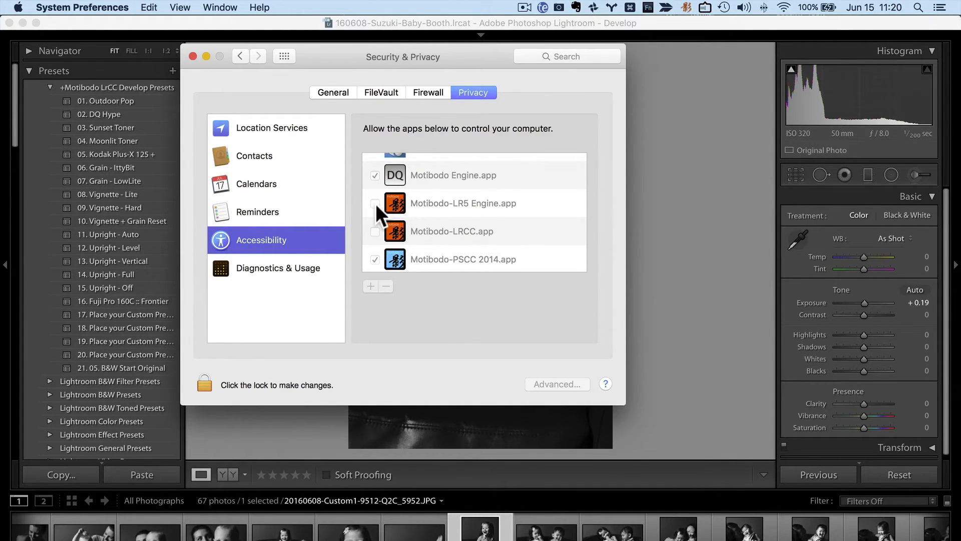
mouse_move(508, 220)
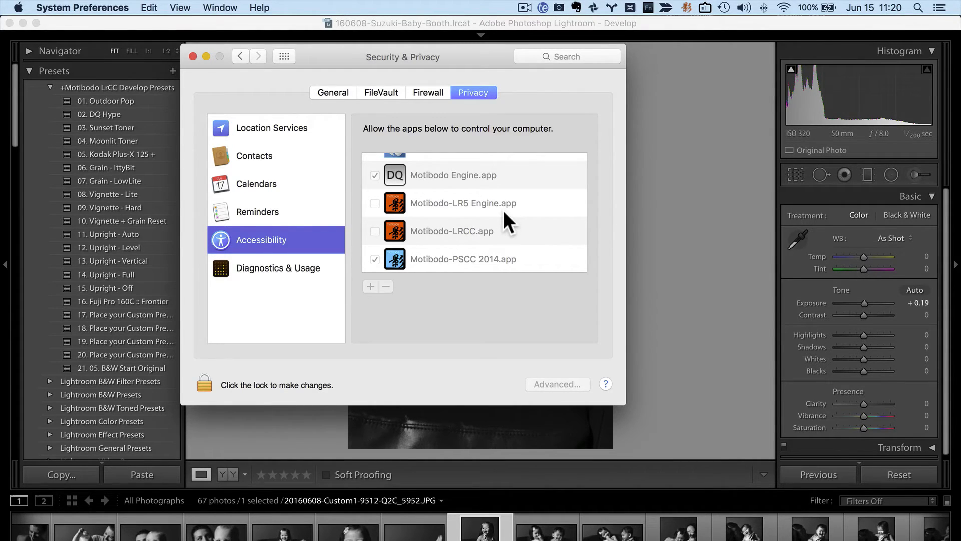
mouse_move(464, 213)
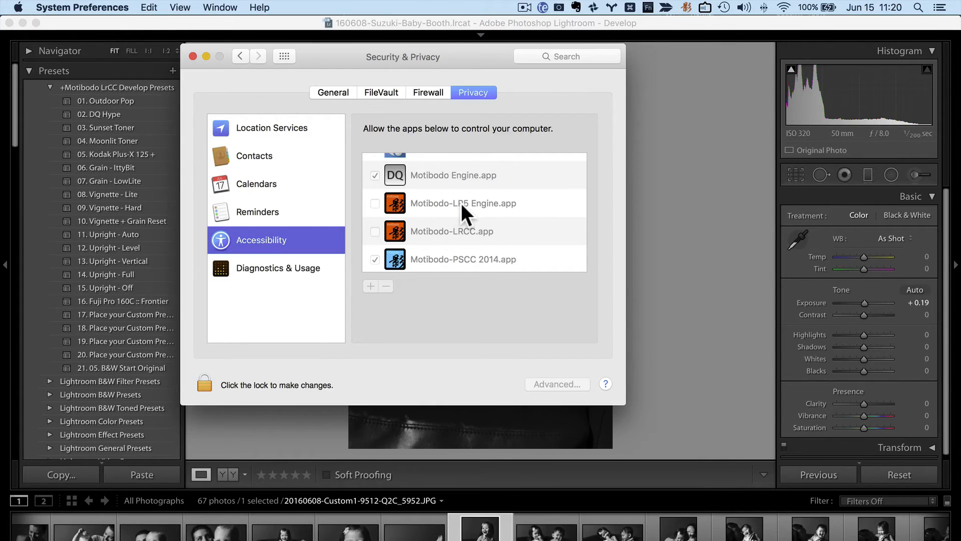
mouse_move(469, 230)
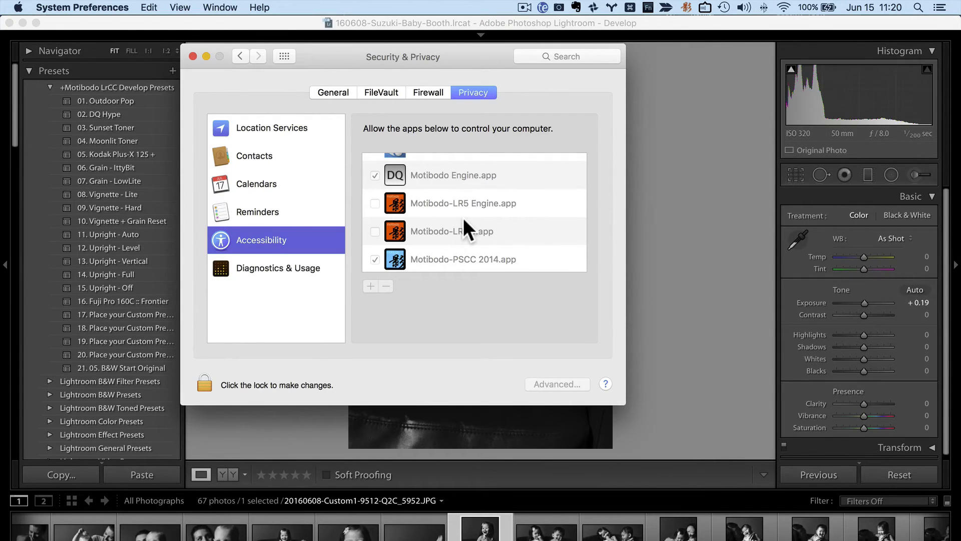
click(463, 202)
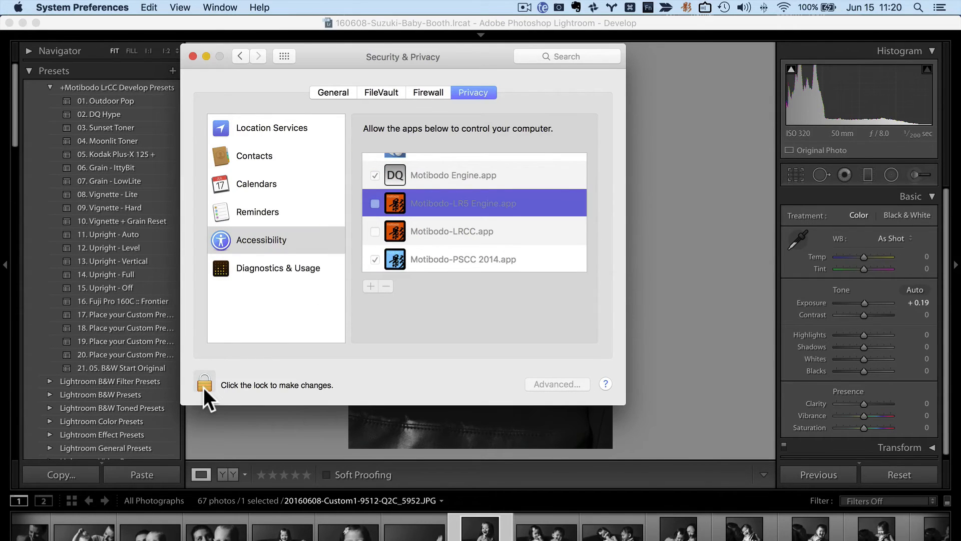
- Unlock Security & Privacy with the account password
click(204, 384)
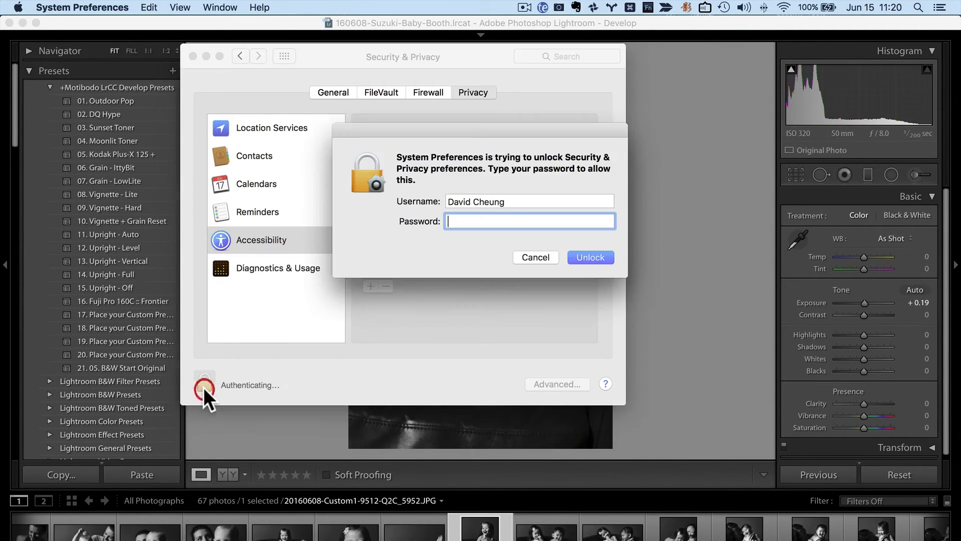
text(•••)
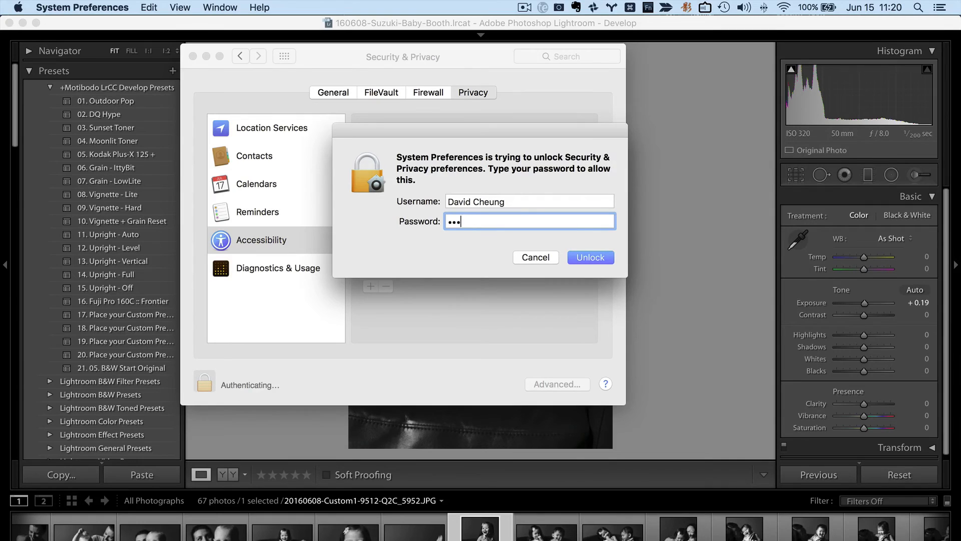
click(590, 257)
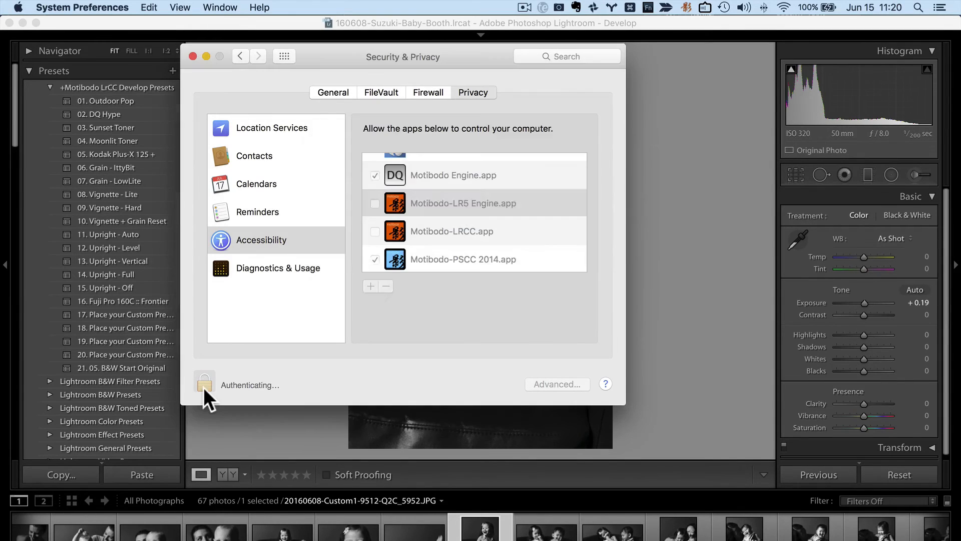